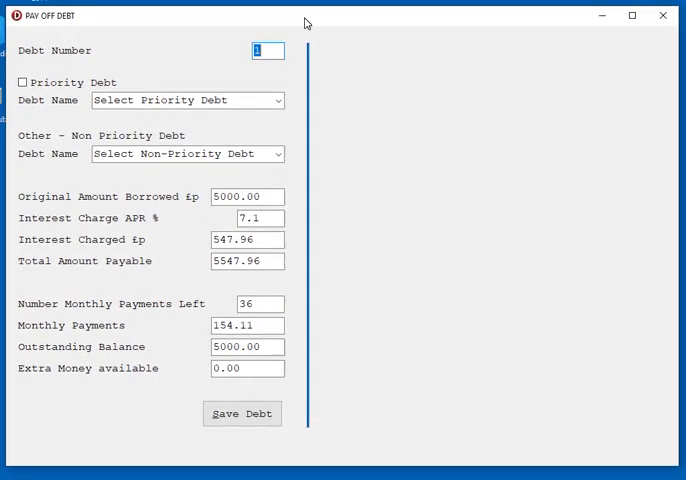
{"action": "mouse_move", "coordinate": [176, 74]}
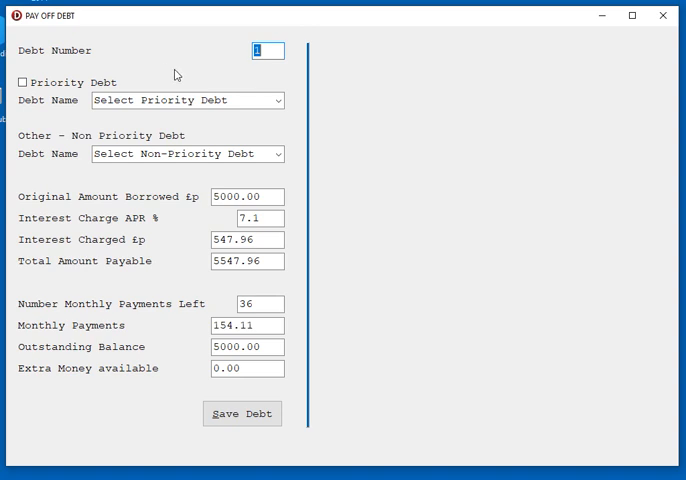
{"action": "mouse_move", "coordinate": [192, 76]}
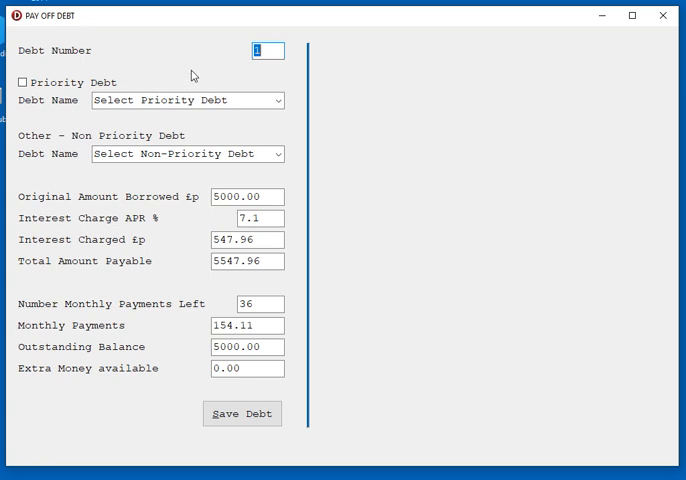
{"action": "mouse_move", "coordinate": [236, 52]}
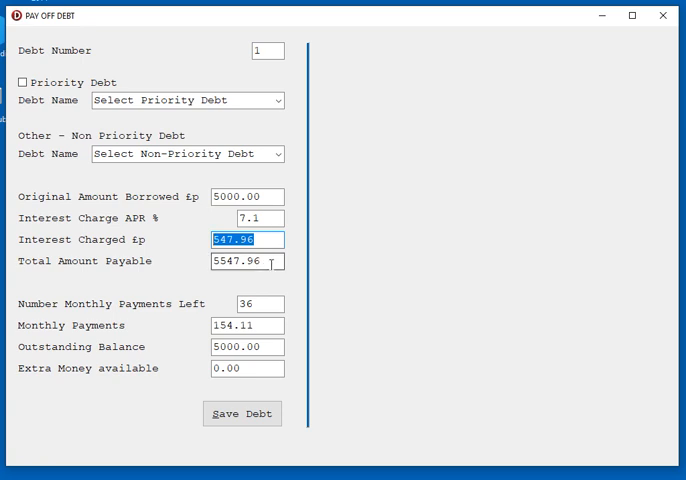
Step: Review debt 1's payments left, monthly payment, outstanding balance and extra money fields without changing them
{"action": "left_click", "coordinate": [246, 304]}
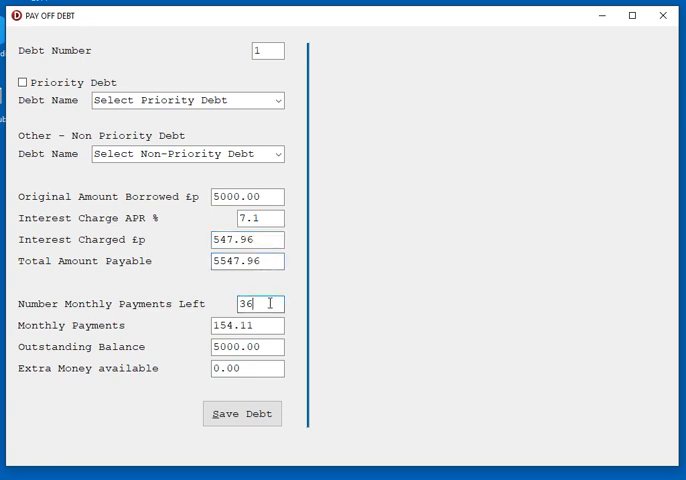
{"action": "left_click", "coordinate": [244, 324]}
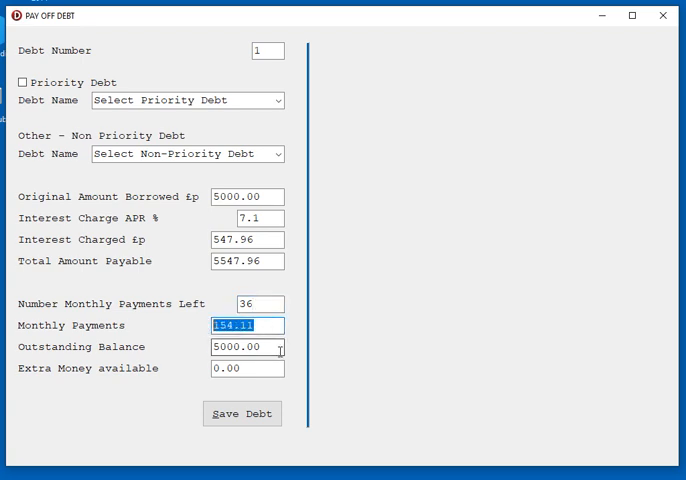
{"action": "left_click", "coordinate": [244, 348]}
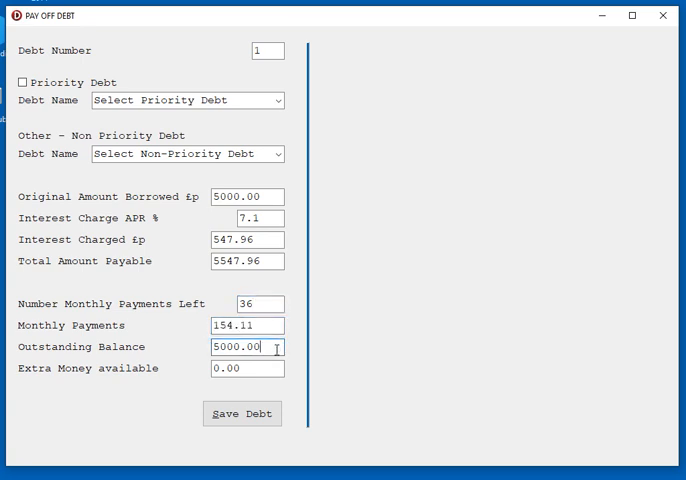
{"action": "left_click", "coordinate": [244, 348]}
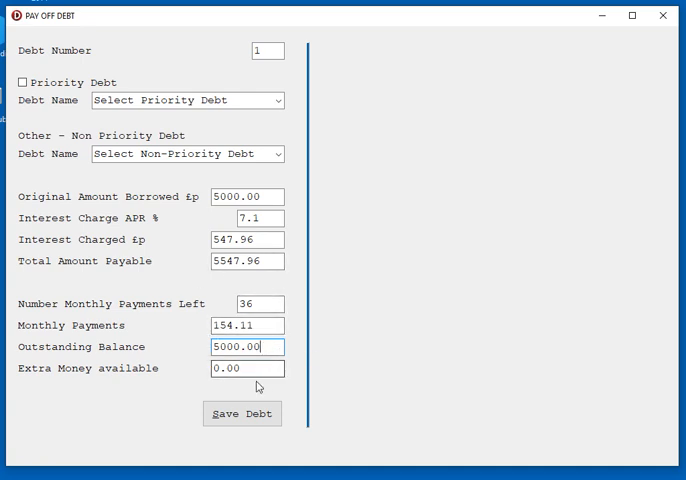
{"action": "left_click", "coordinate": [244, 368]}
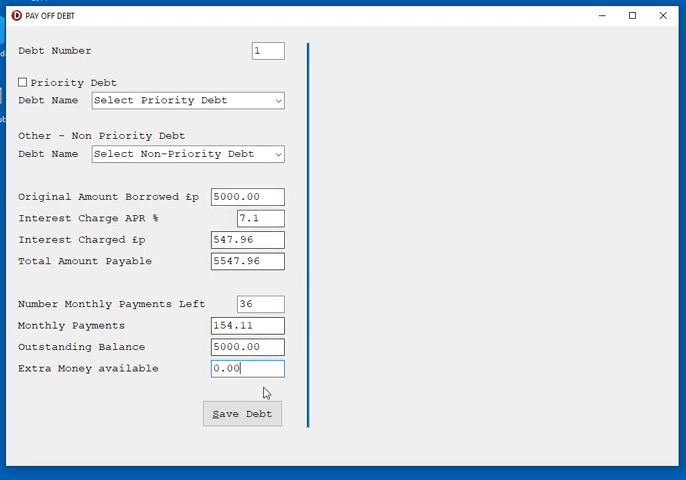
{"action": "mouse_move", "coordinate": [196, 302]}
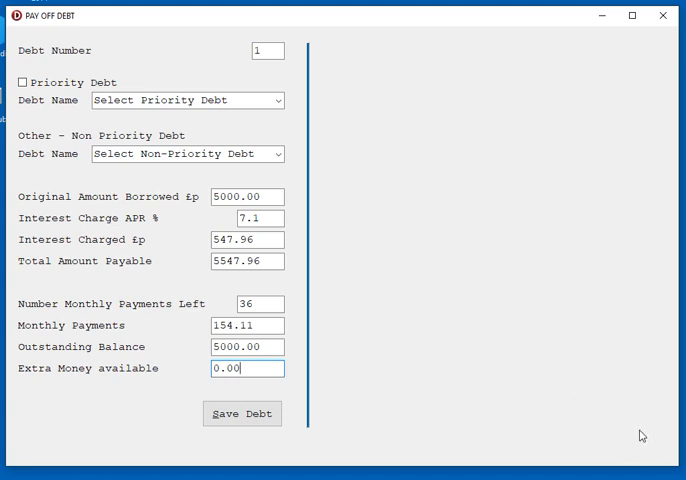
{"action": "mouse_move", "coordinate": [616, 444]}
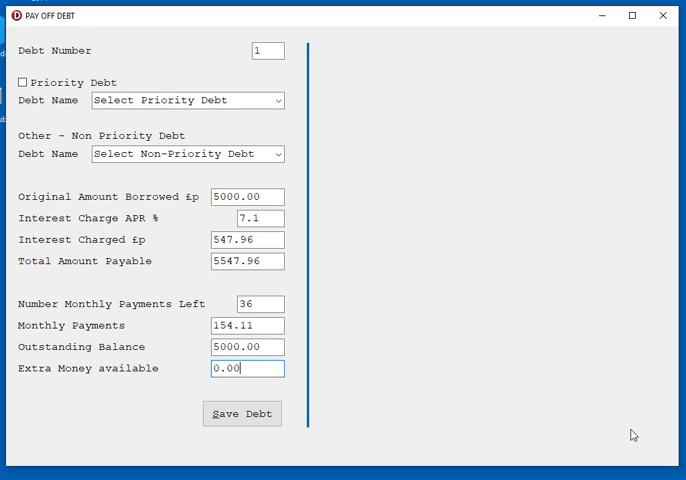
{"action": "mouse_move", "coordinate": [574, 418]}
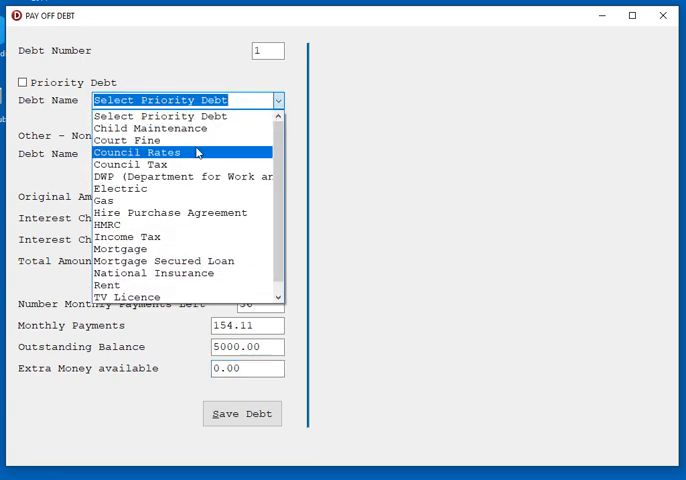
Step: Browse the priority debt names and leave Bank Loan as the non-priority debt name
{"action": "left_click", "coordinate": [128, 128]}
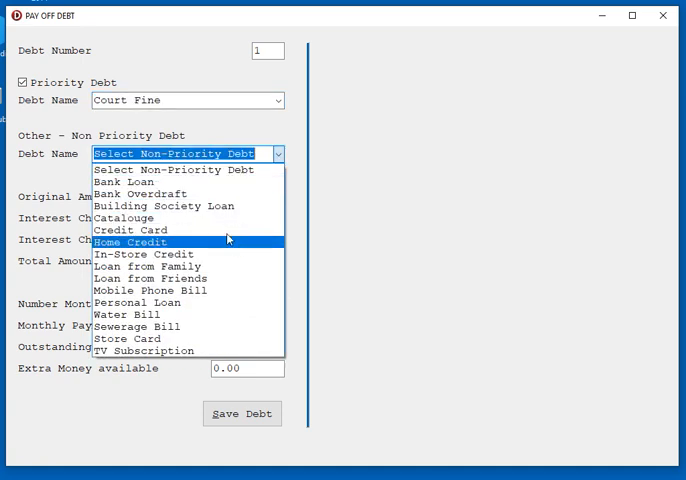
{"action": "left_click", "coordinate": [120, 180]}
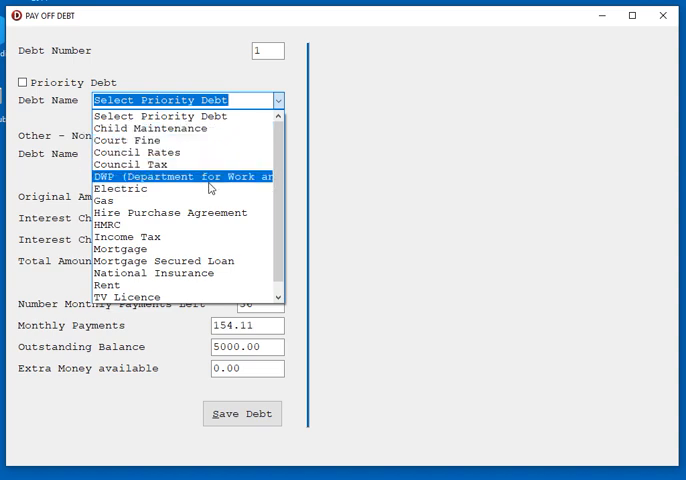
{"action": "mouse_move", "coordinate": [196, 236]}
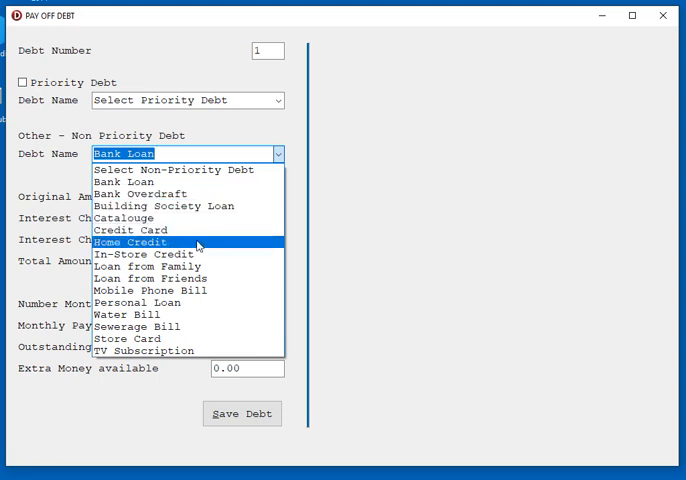
{"action": "mouse_move", "coordinate": [228, 278]}
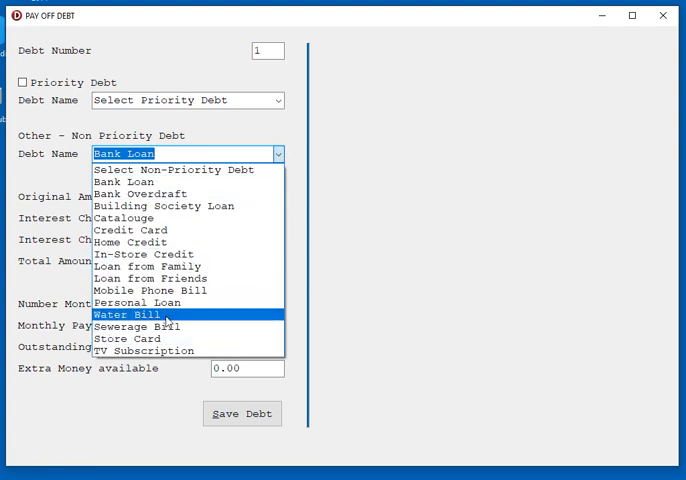
Step: Mark debt 1 as a priority debt named Electric, clearing the non-priority name
{"action": "left_click", "coordinate": [128, 314]}
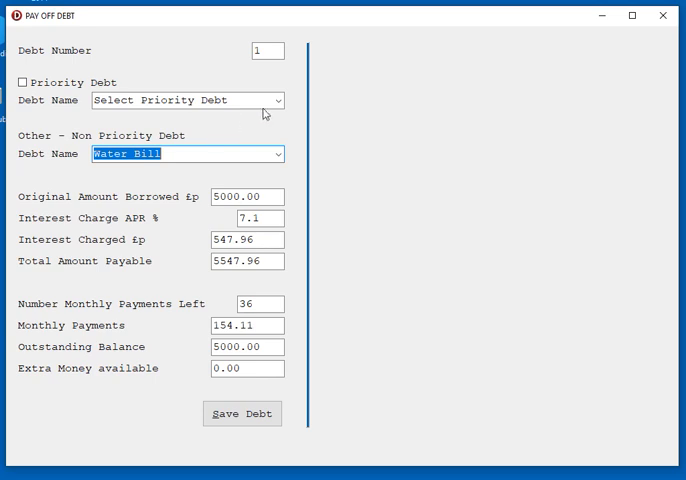
{"action": "left_click", "coordinate": [276, 100]}
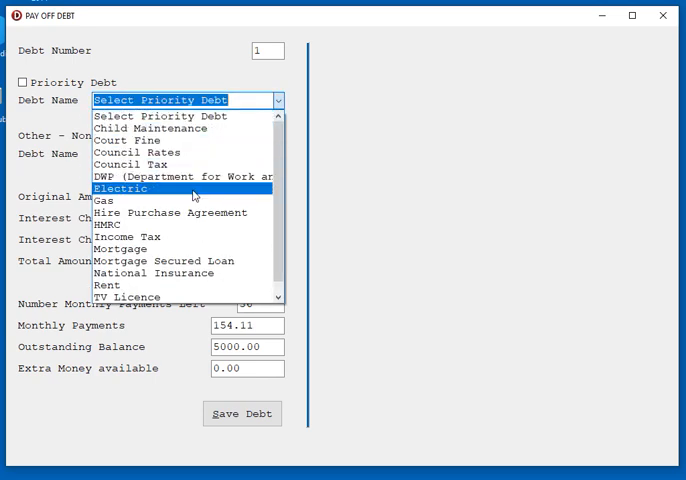
{"action": "left_click", "coordinate": [120, 188]}
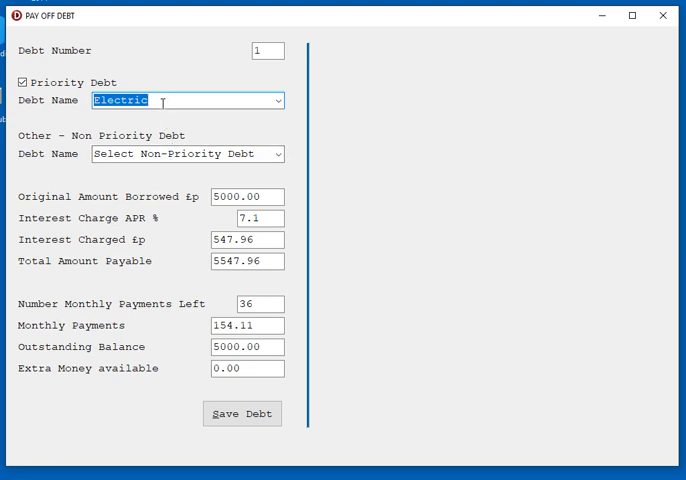
{"action": "mouse_move", "coordinate": [226, 124]}
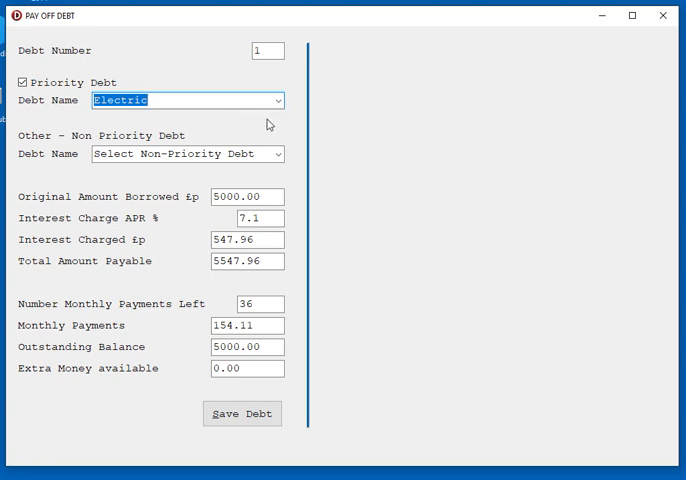
{"action": "mouse_move", "coordinate": [274, 140]}
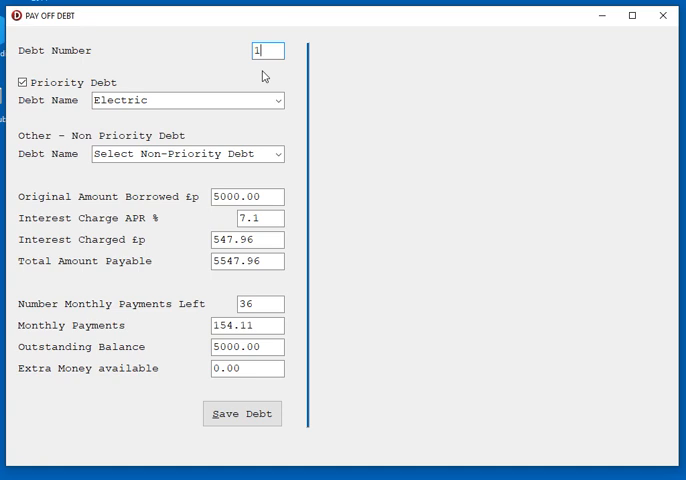
{"action": "mouse_move", "coordinate": [388, 112]}
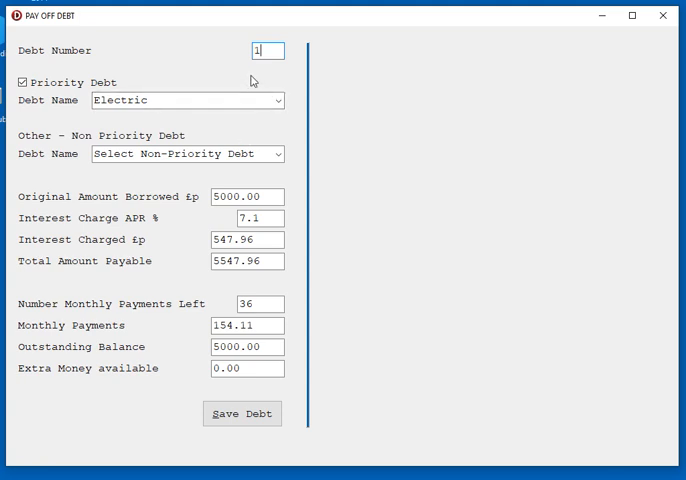
{"action": "mouse_move", "coordinate": [256, 80]}
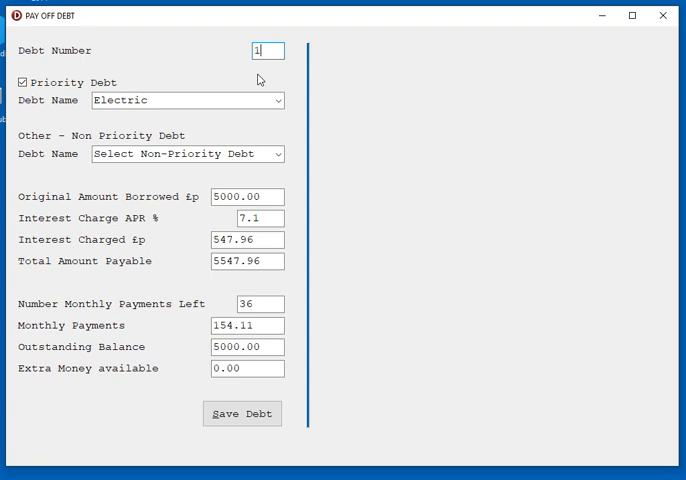